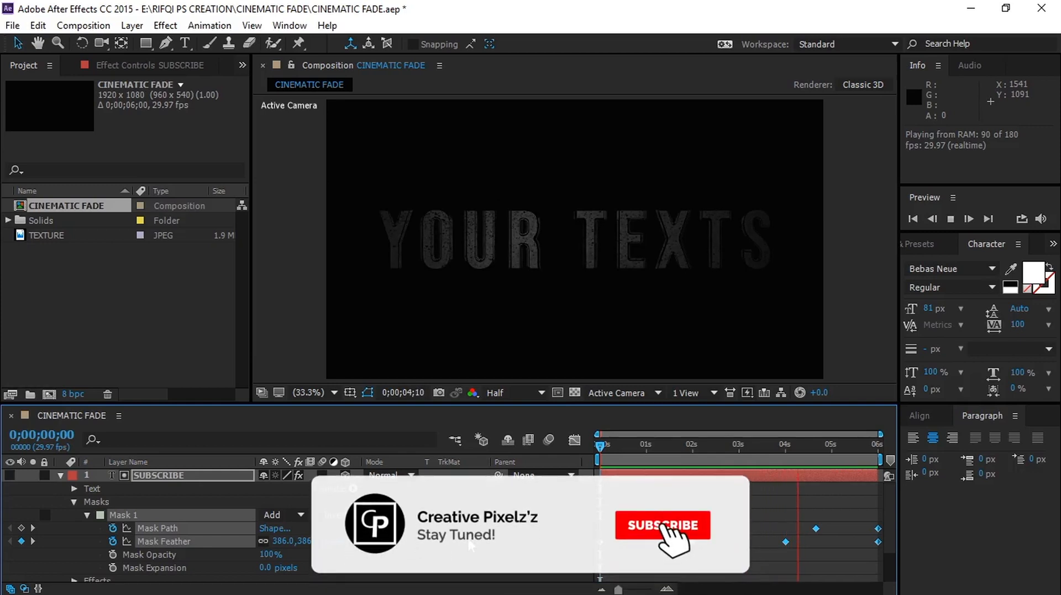
- Select the SUBSCRIBE title layer in the composition to receive the mask
left_click(662, 525)
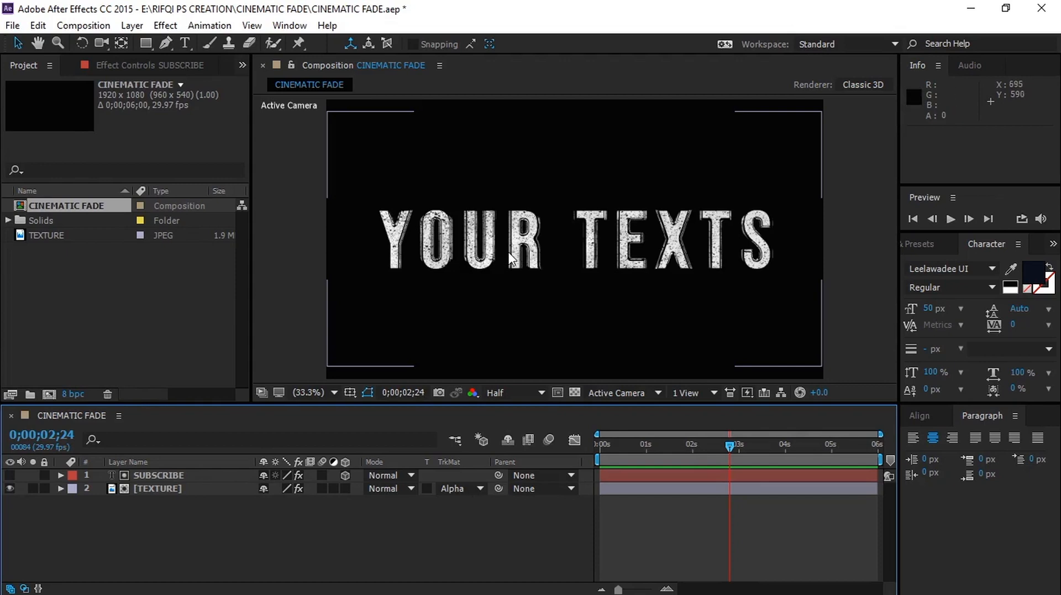
left_click(160, 475)
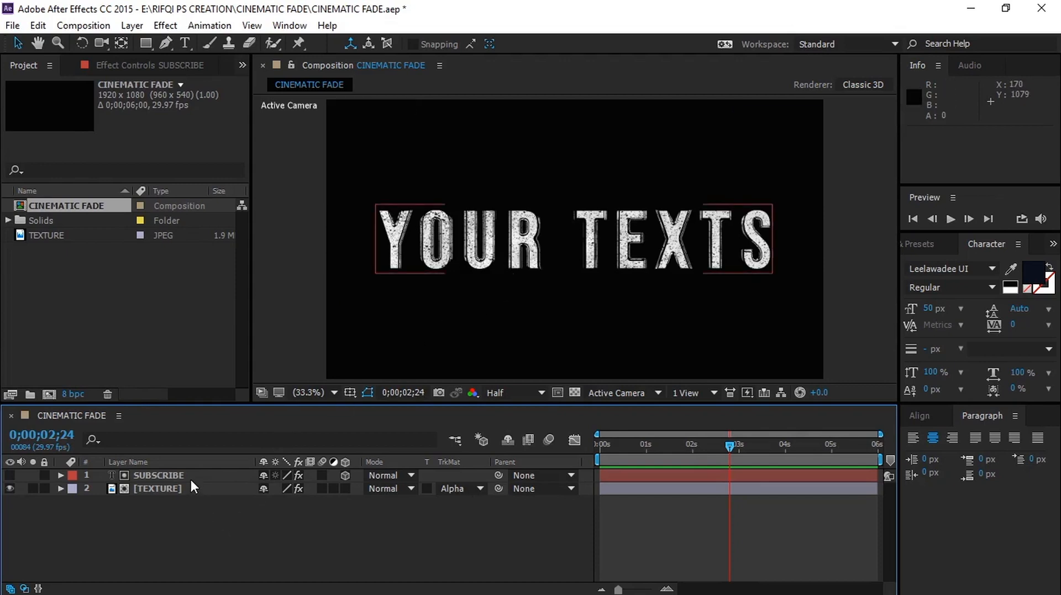
left_click(159, 474)
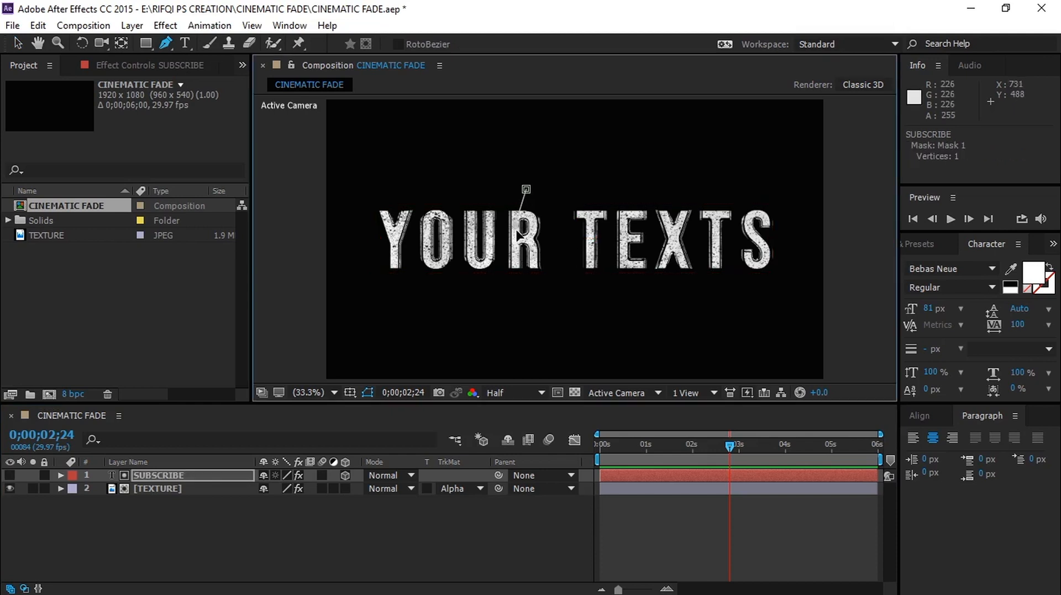
- Draw a closed irregular Pen-tool mask around the R so only a sliver of the title shows
left_click(524, 259)
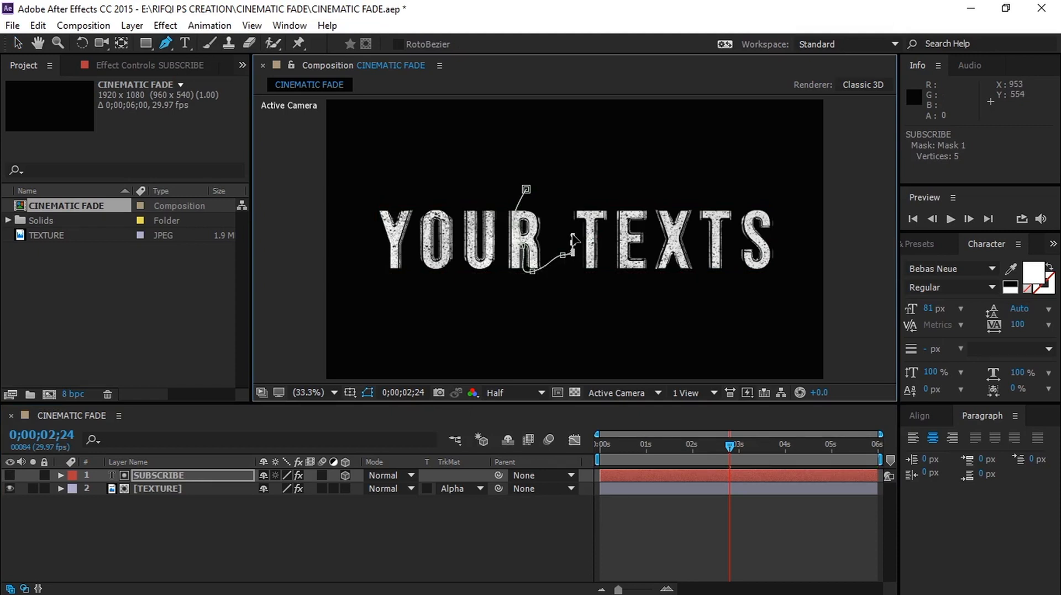
left_click(561, 226)
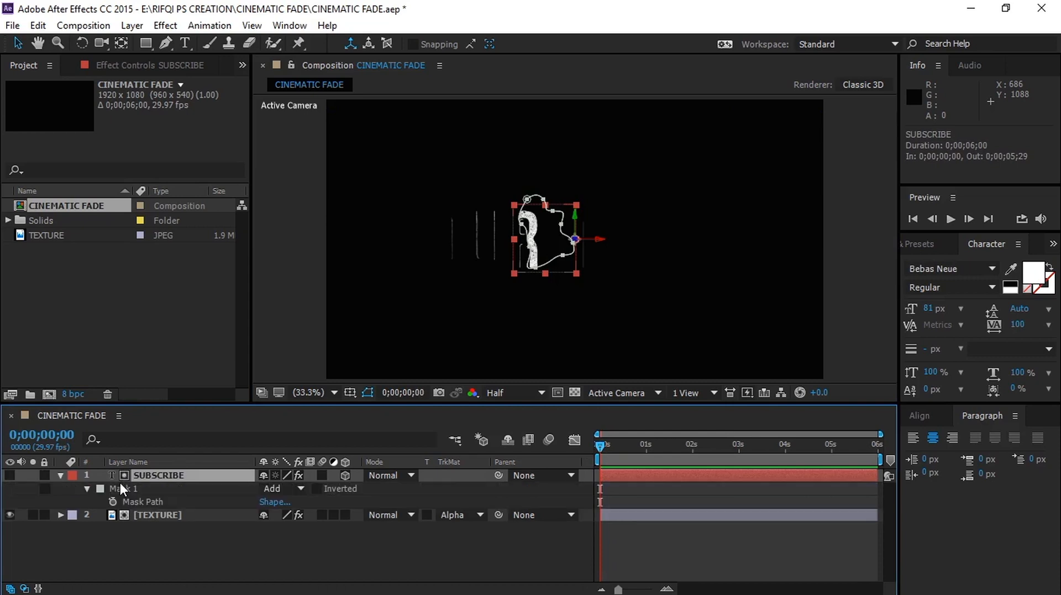
- Keyframe Mask Feather at about 386 px at the start so the title is nearly invisible
left_click(88, 488)
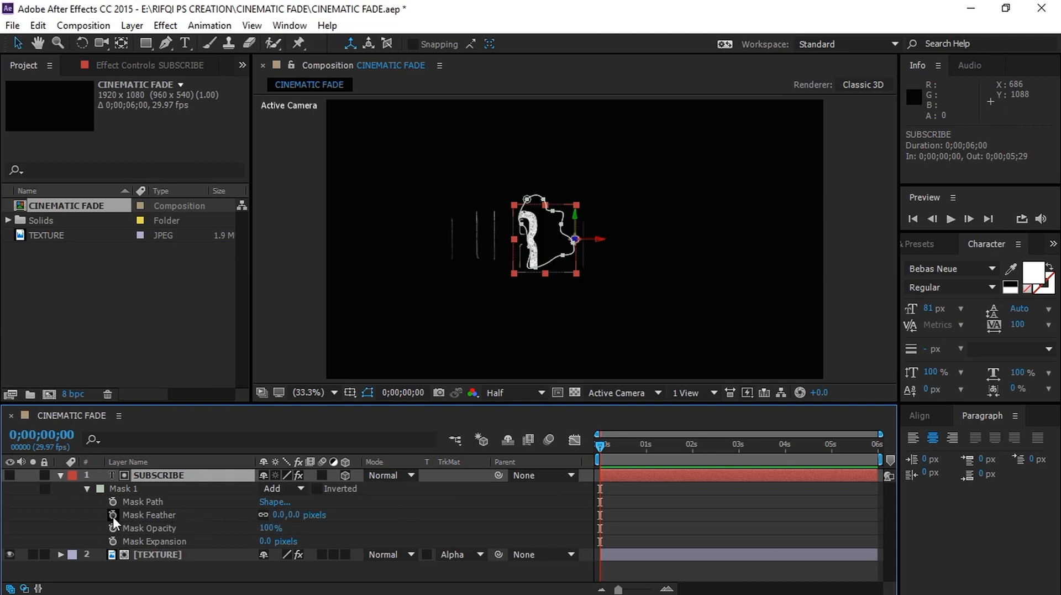
left_click(113, 514)
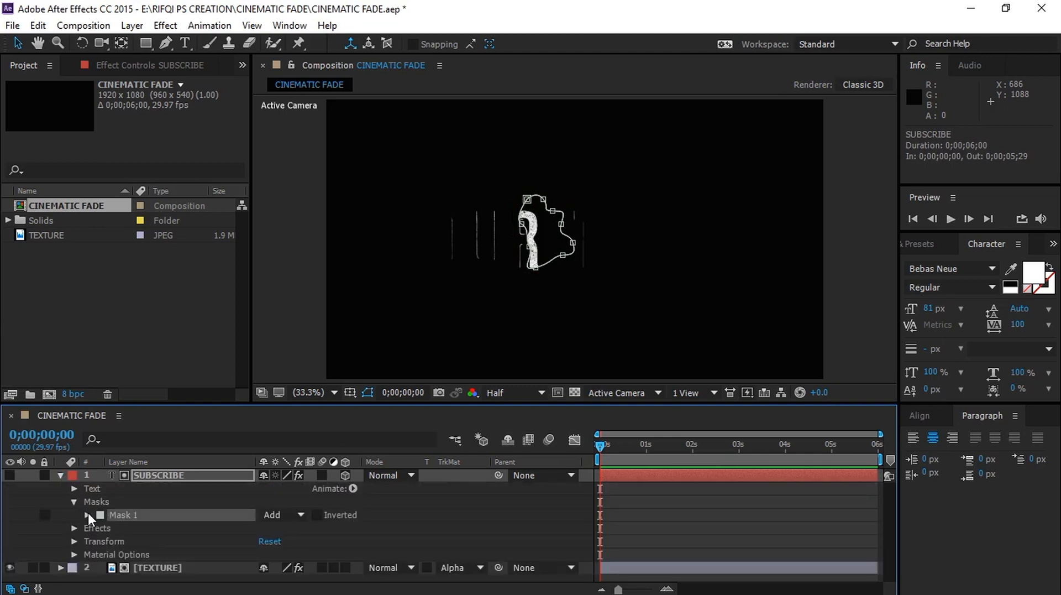
left_click(87, 514)
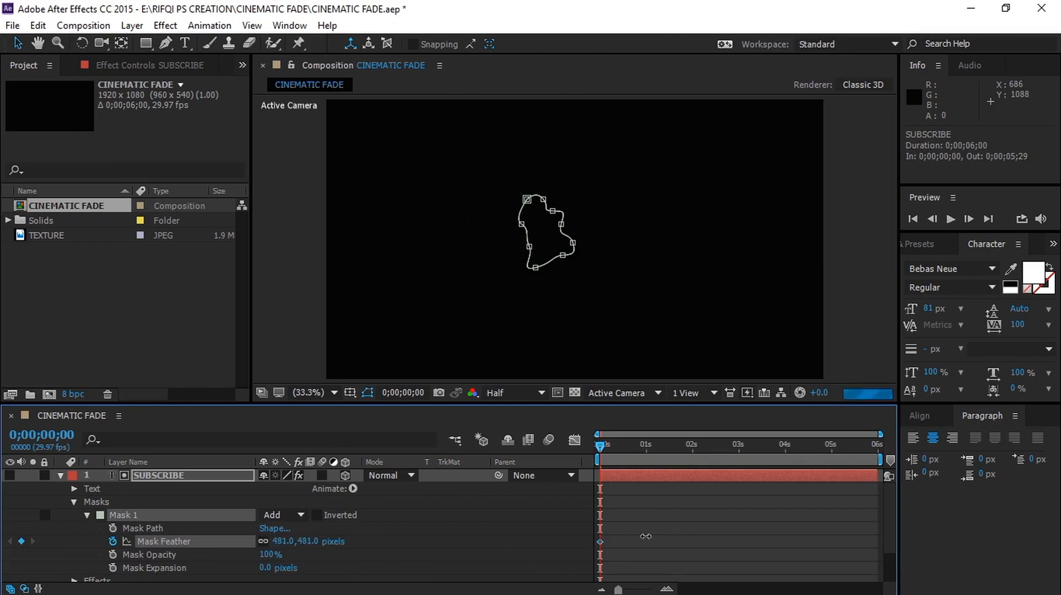
left_click_drag(309, 540, 247, 541)
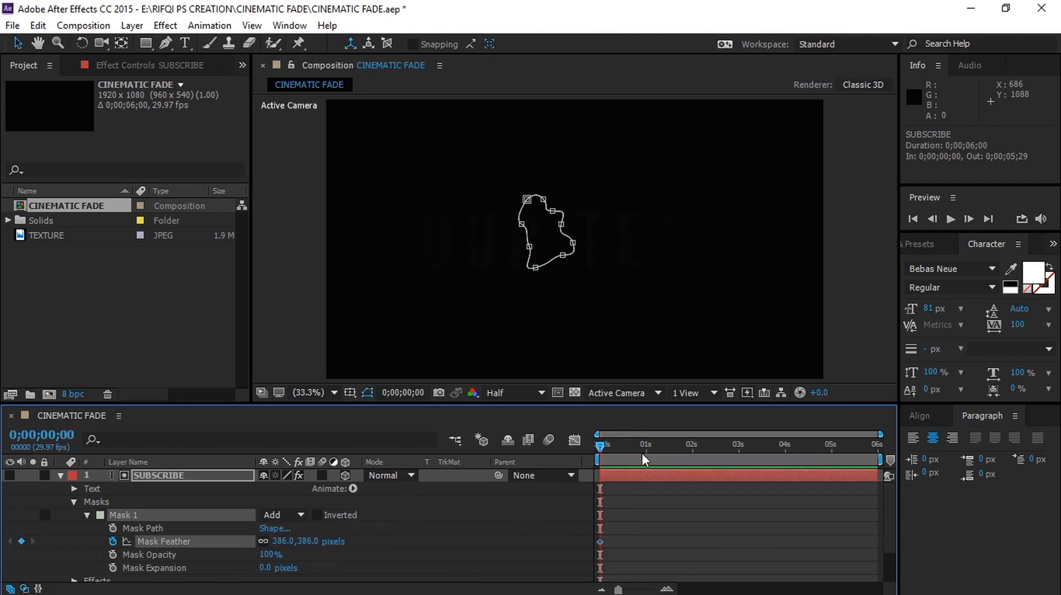
left_click(691, 458)
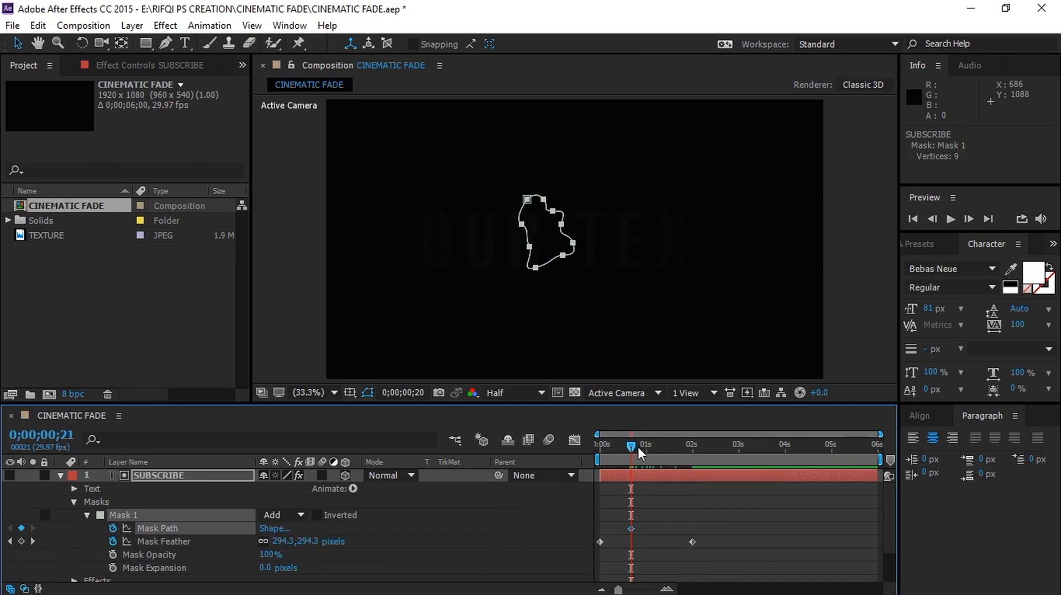
- At 2 seconds stretch the mask points left and right across the whole title, feather 111 px
left_click_drag(630, 445, 678, 445)
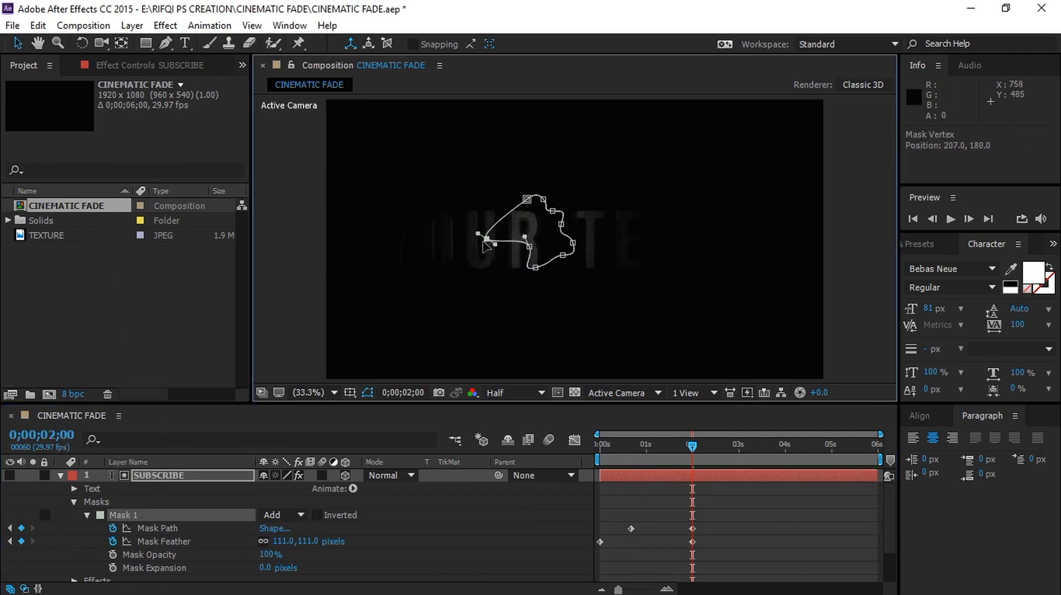
left_click_drag(481, 237, 382, 242)
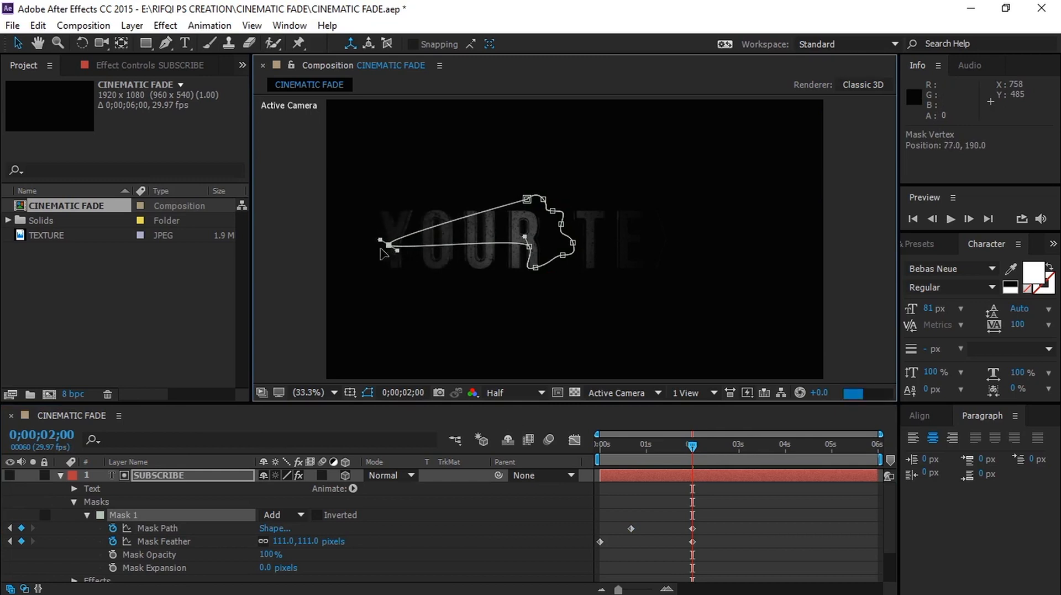
left_click_drag(383, 242, 344, 246)
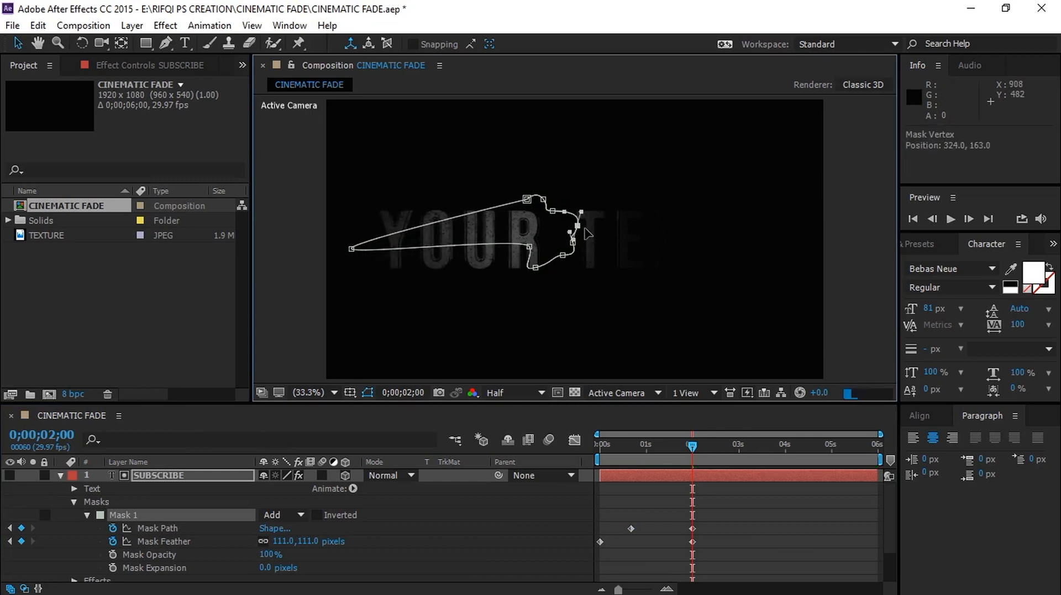
left_click_drag(583, 223, 753, 238)
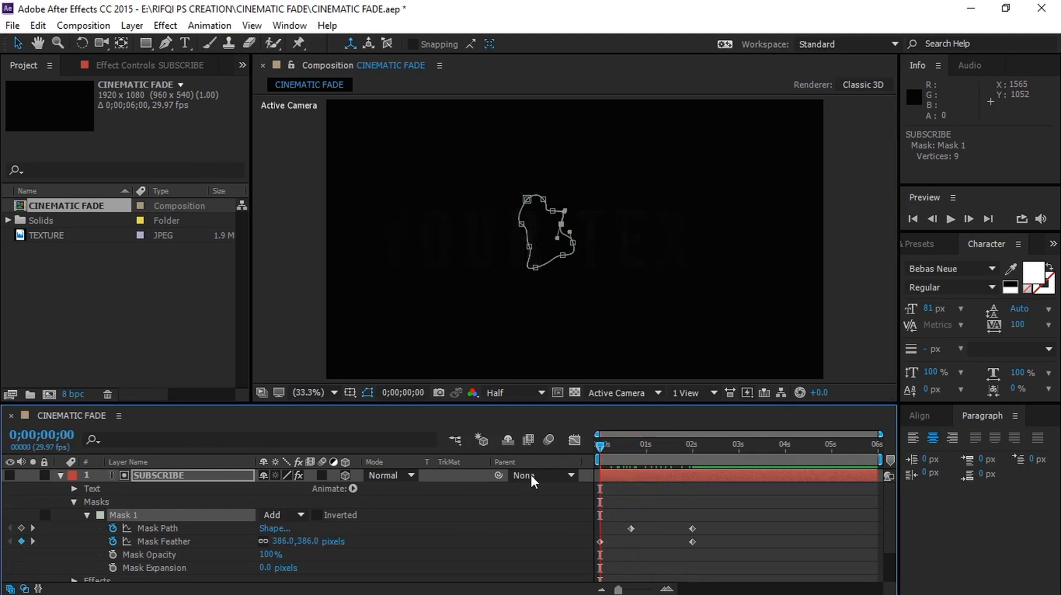
key("Space")
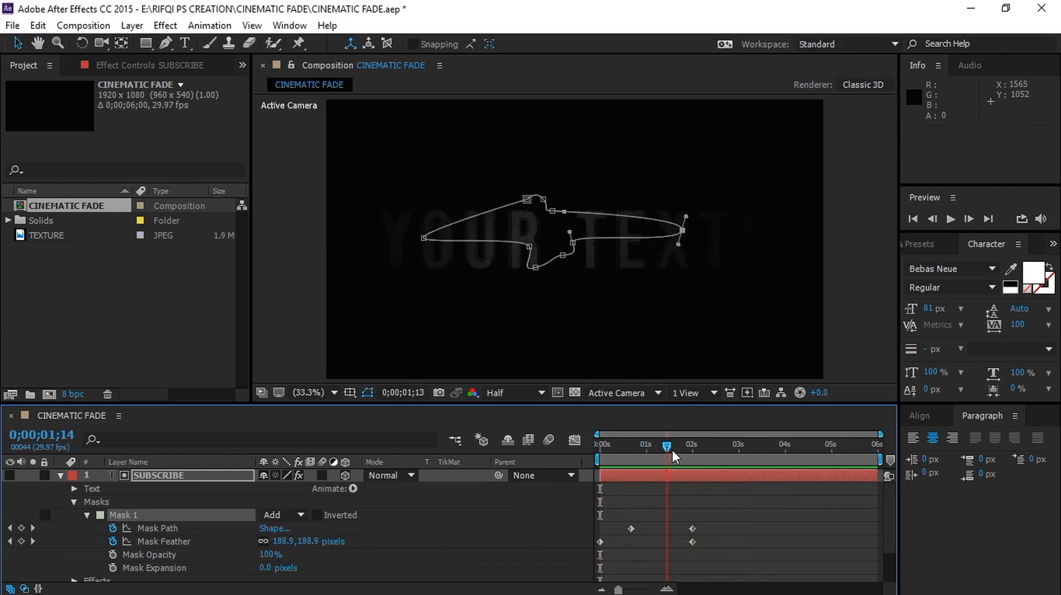
- Paste the mask keyframes at 4 seconds and time-reverse them so the title fades out by 6 s
left_click_drag(669, 446, 711, 445)
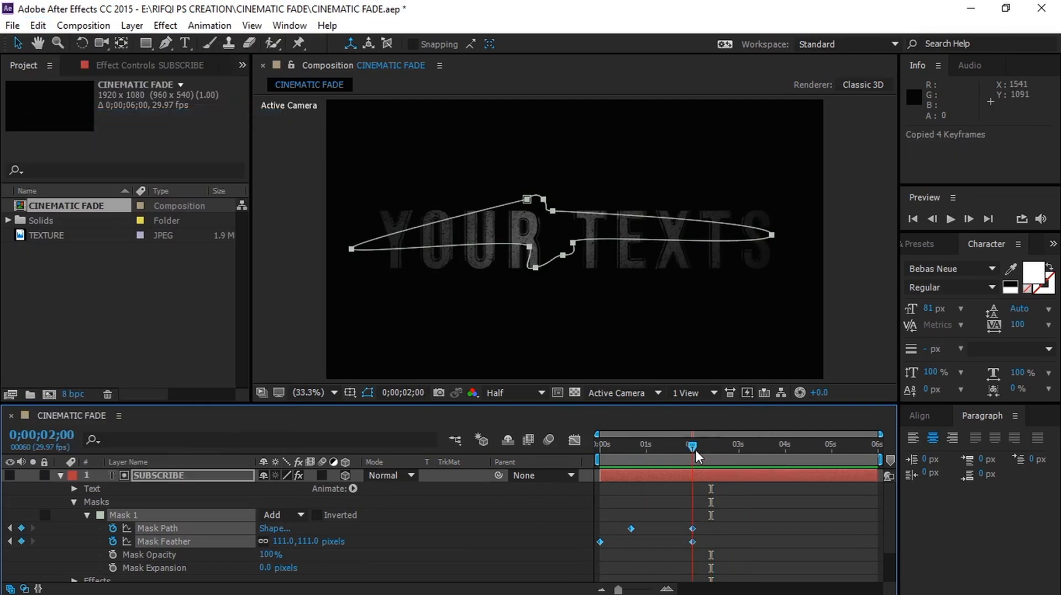
left_click_drag(692, 445, 782, 445)
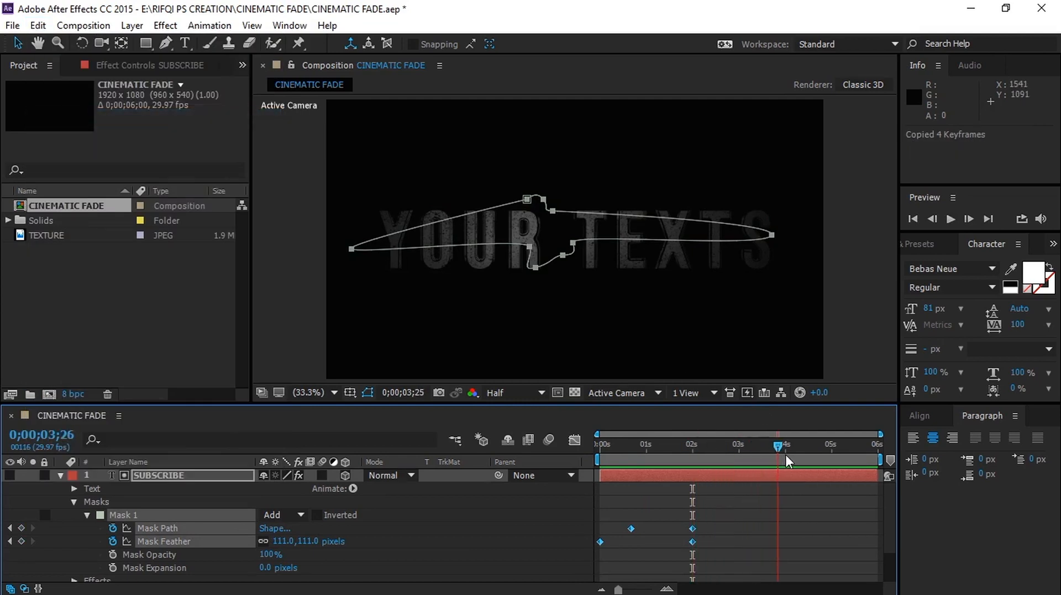
left_click_drag(777, 445, 785, 445)
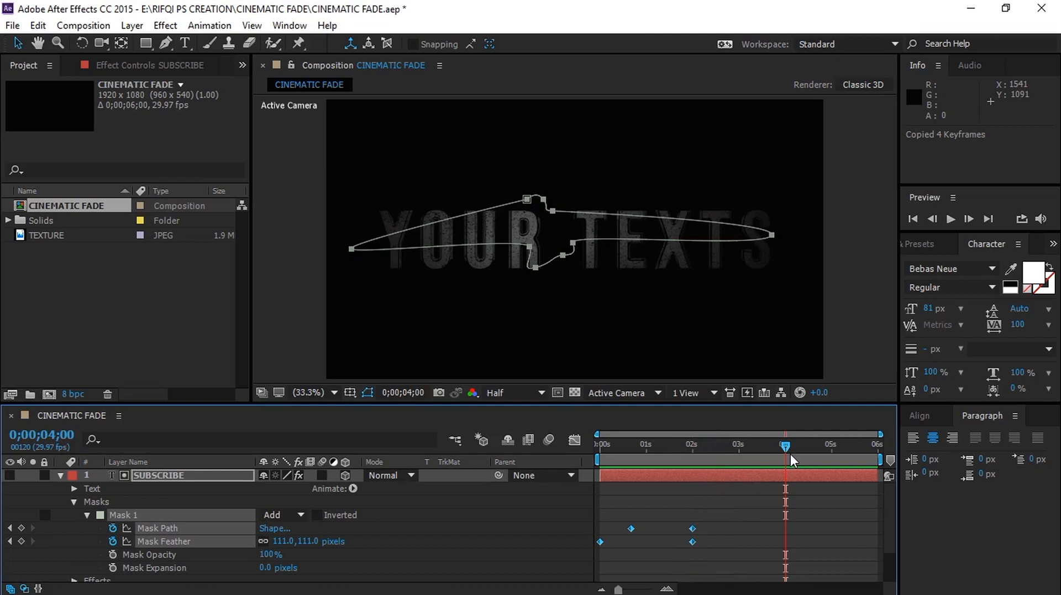
mouse_move(753, 577)
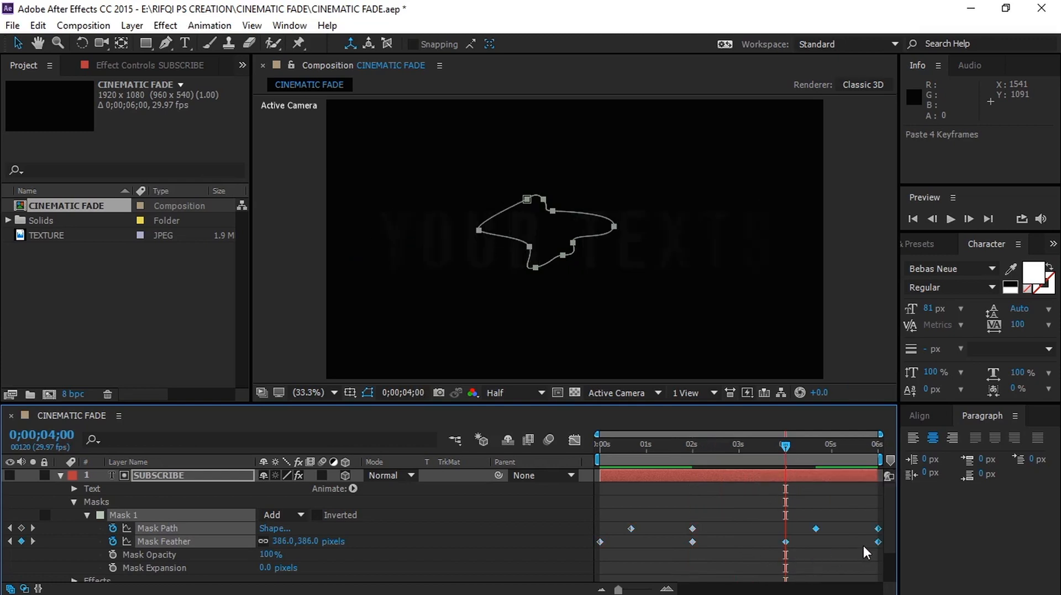
right_click(878, 540)
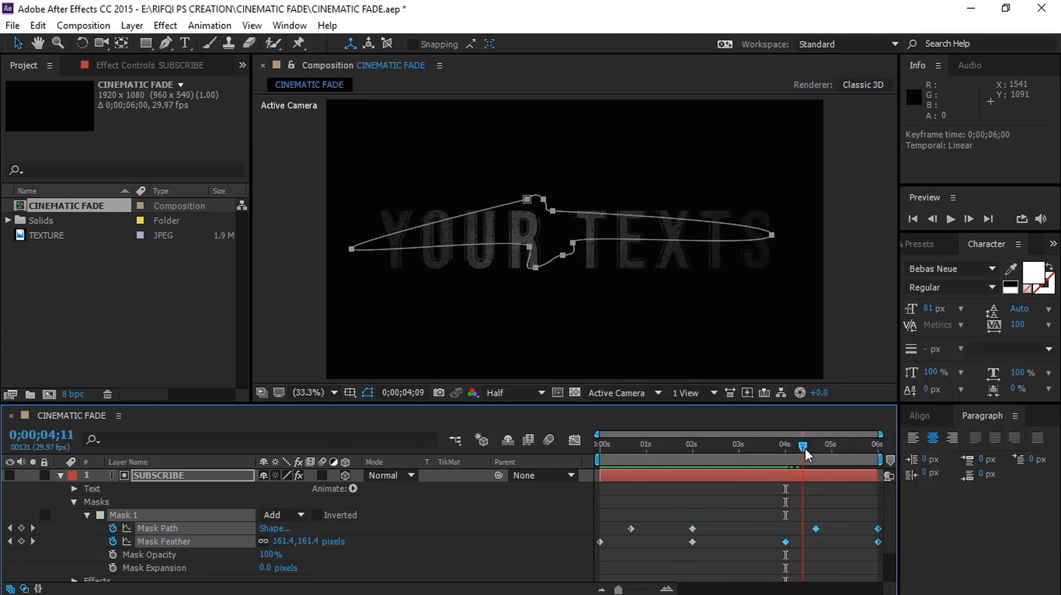
- Scrub past 4 seconds to check the mask closing and the end of the fade-out
left_click_drag(806, 444, 850, 444)
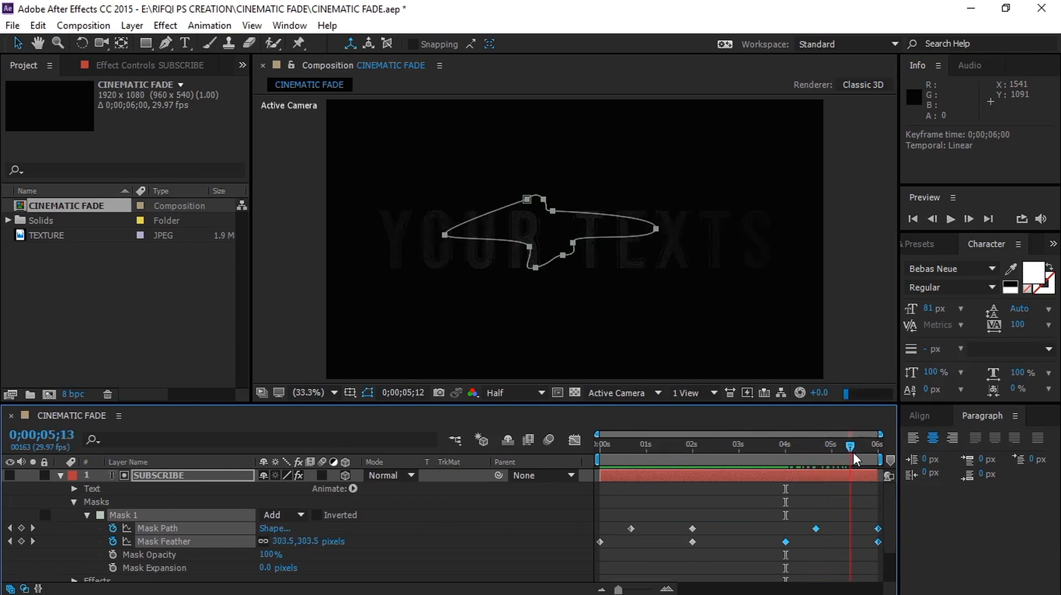
left_click_drag(852, 444, 873, 444)
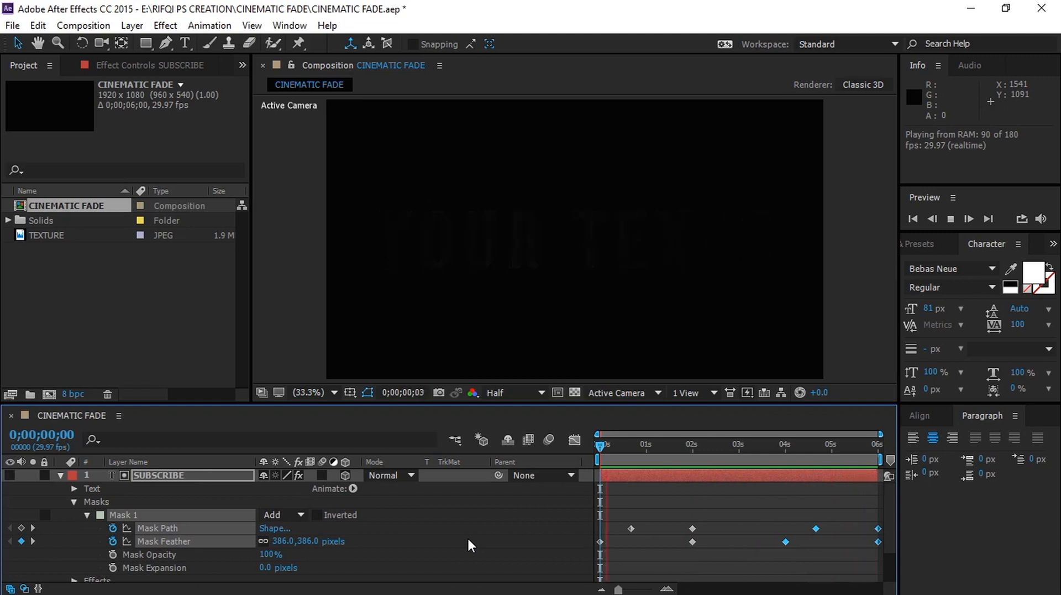
left_click(699, 444)
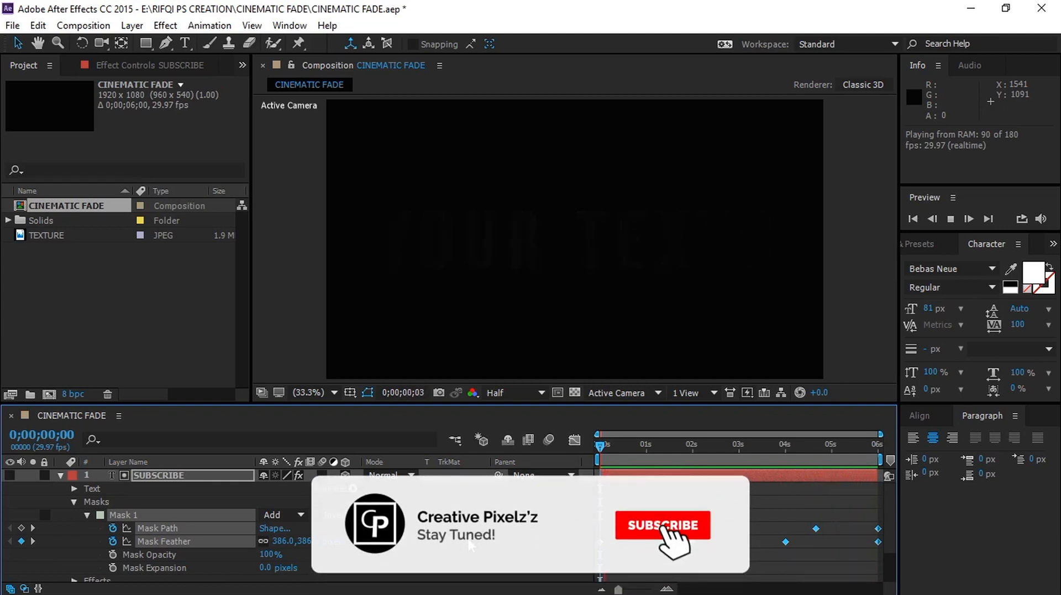
left_click(662, 525)
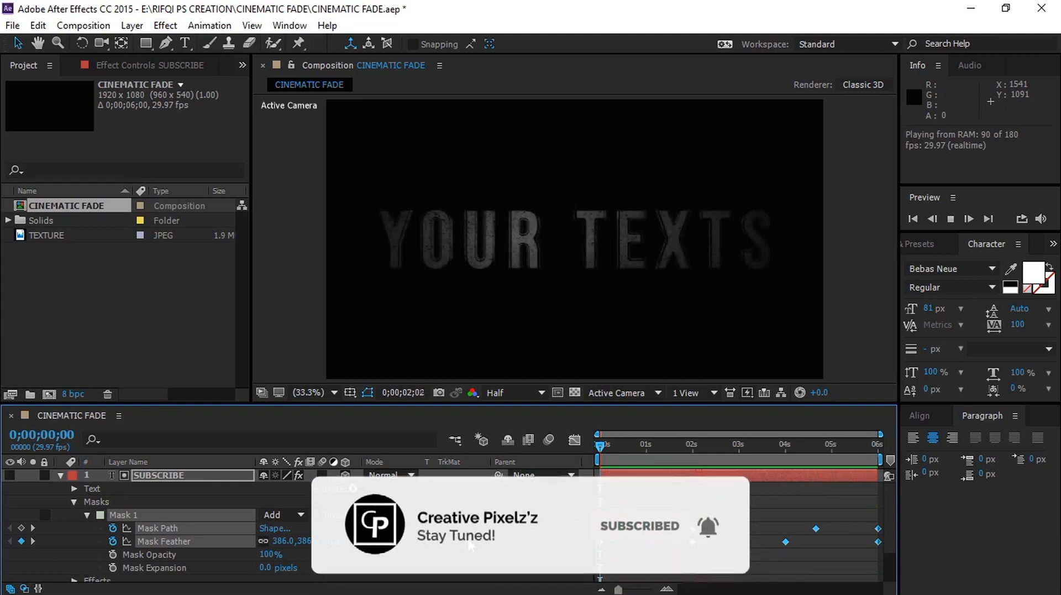